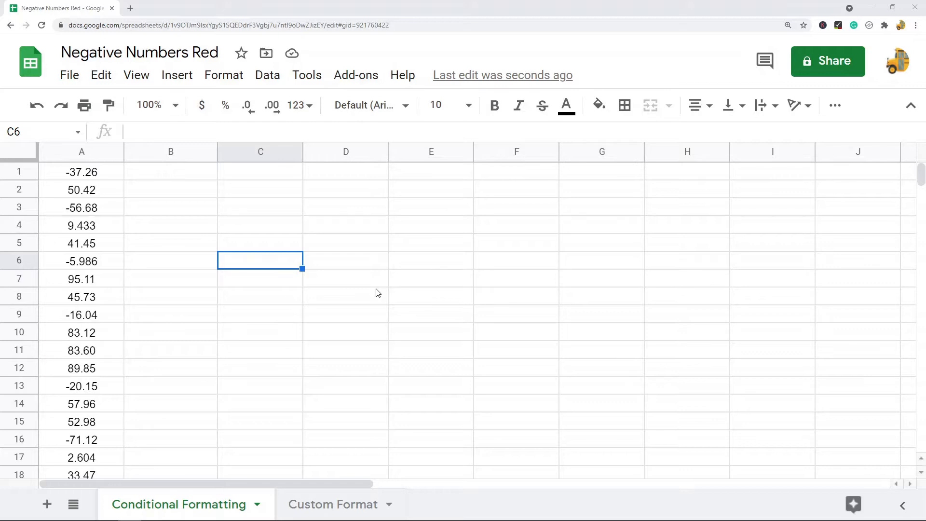
pyautogui.moveTo(332, 256)
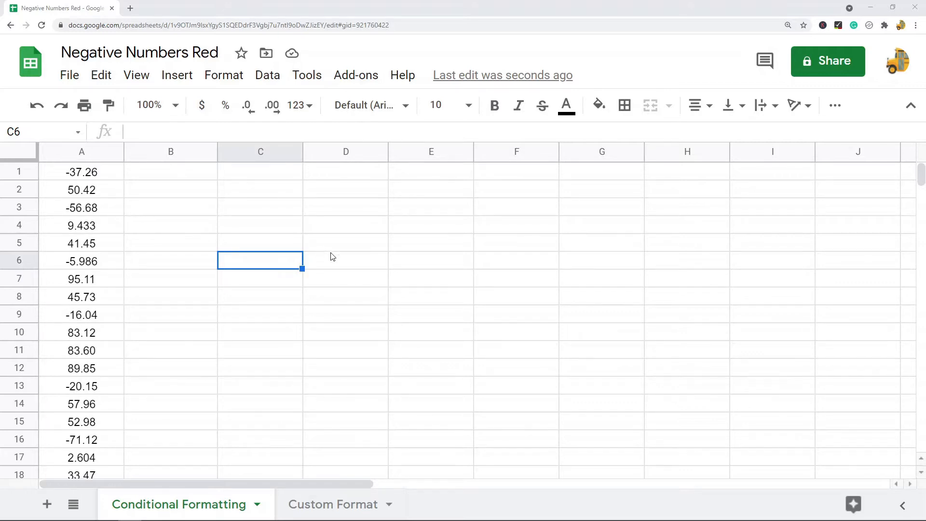
pyautogui.moveTo(376, 277)
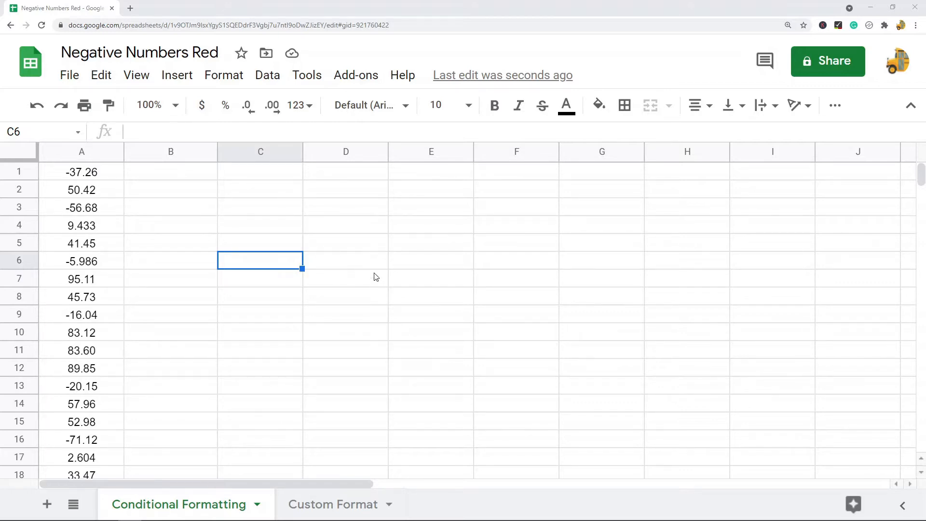
pyautogui.moveTo(414, 268)
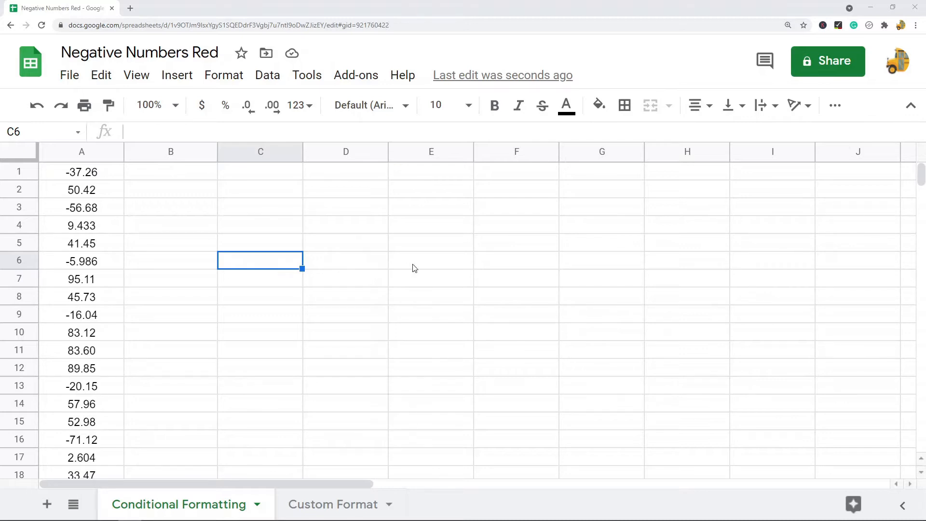
pyautogui.moveTo(121, 195)
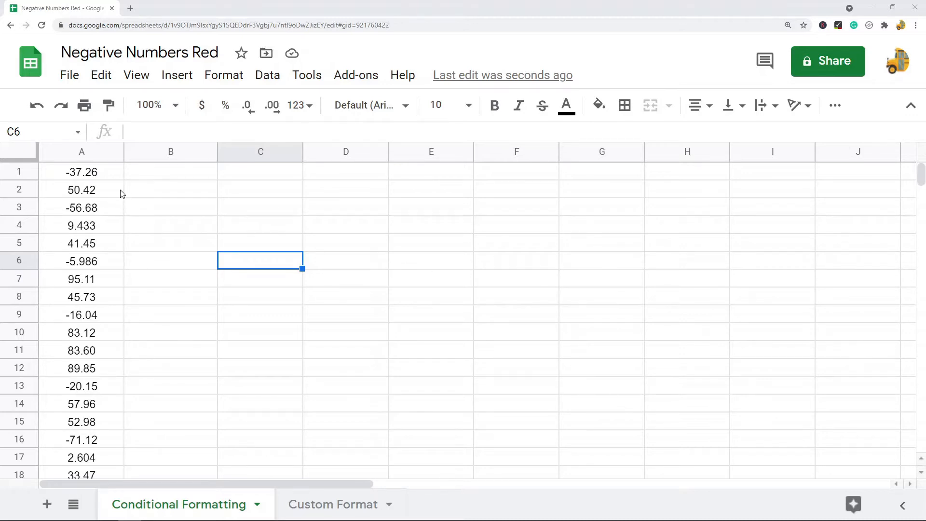
# Select column A and start a conditional formatting rule covering A1:A1000
pyautogui.click(81, 150)
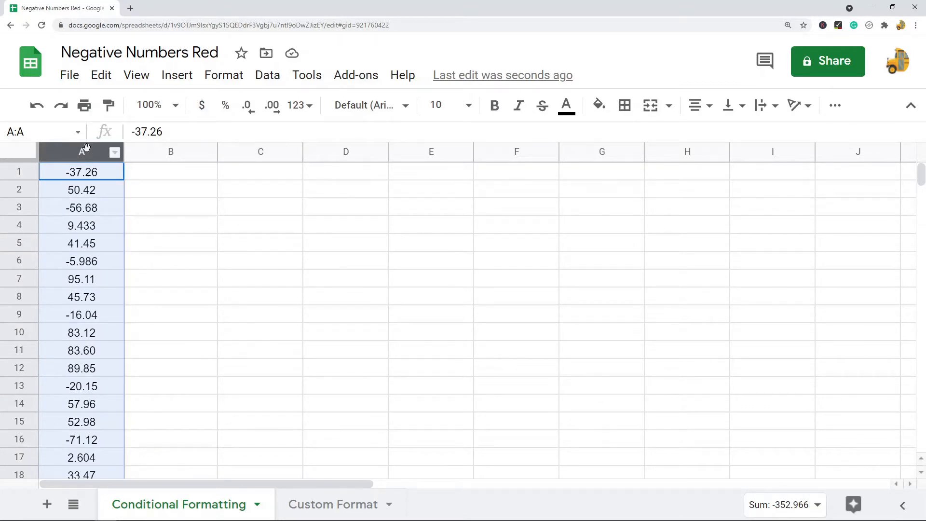
pyautogui.moveTo(75, 151)
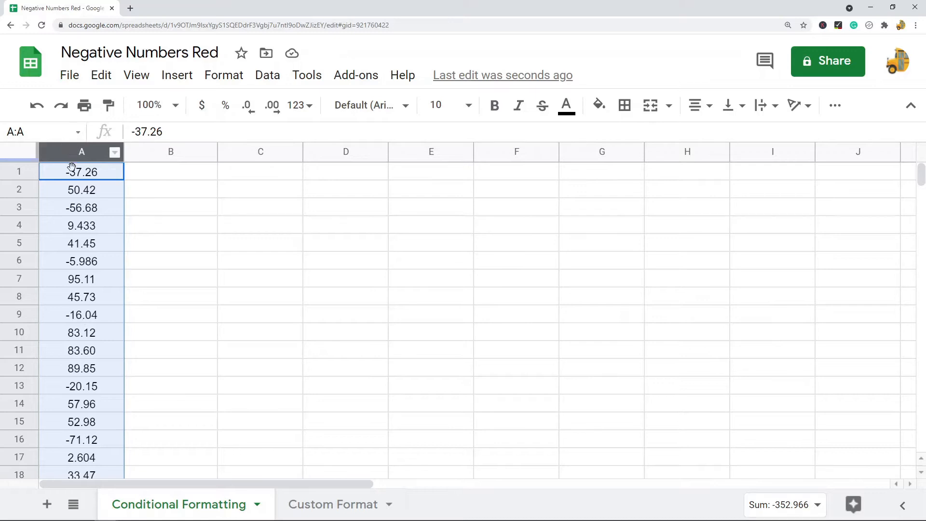
pyautogui.click(223, 75)
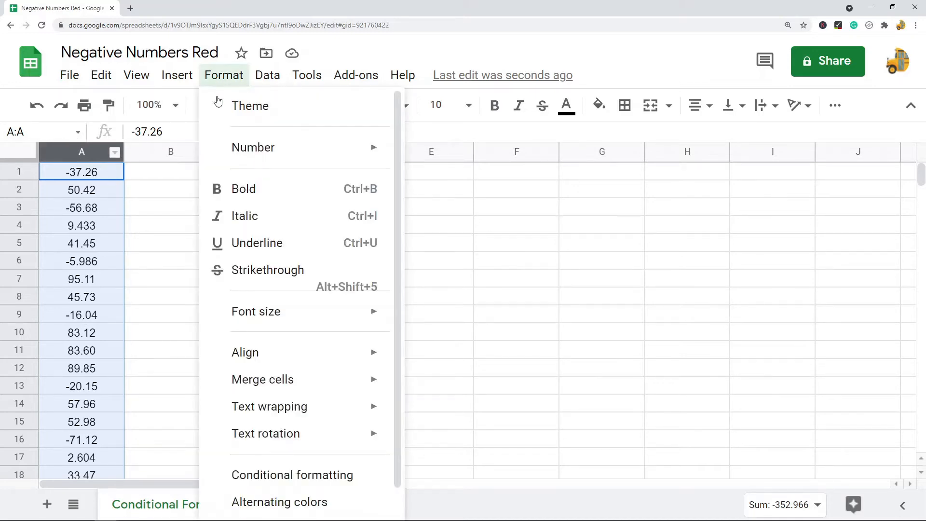
pyautogui.click(292, 474)
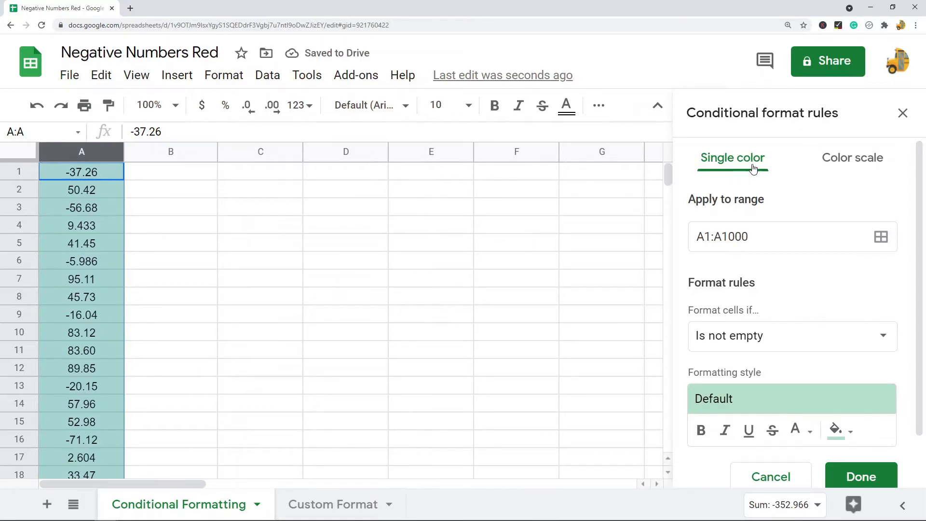
pyautogui.moveTo(727, 167)
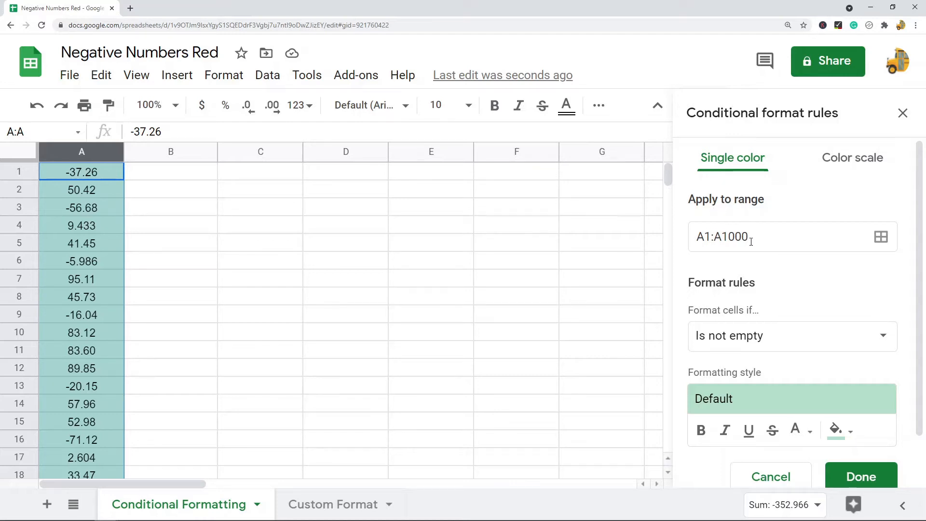
pyautogui.moveTo(731, 229)
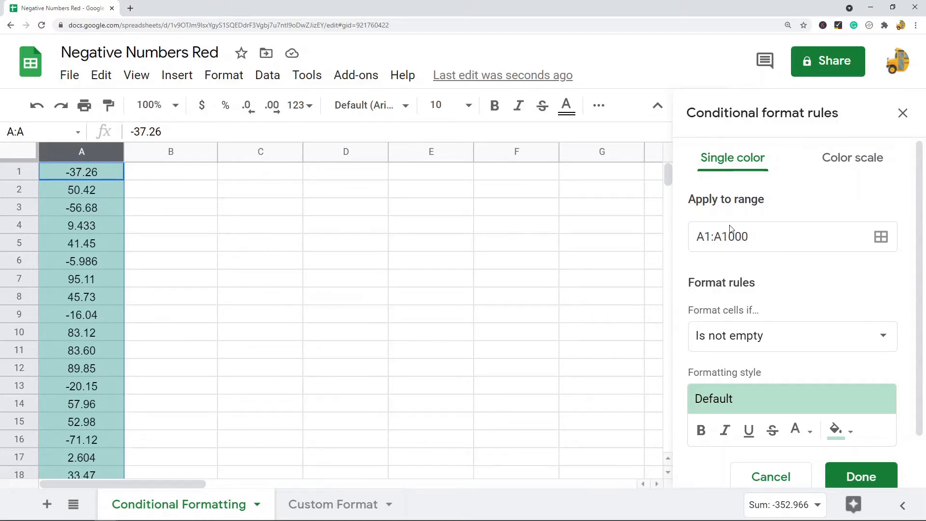
# Set the column A rule's condition to 'Less than' with value 0
pyautogui.scroll(-3)
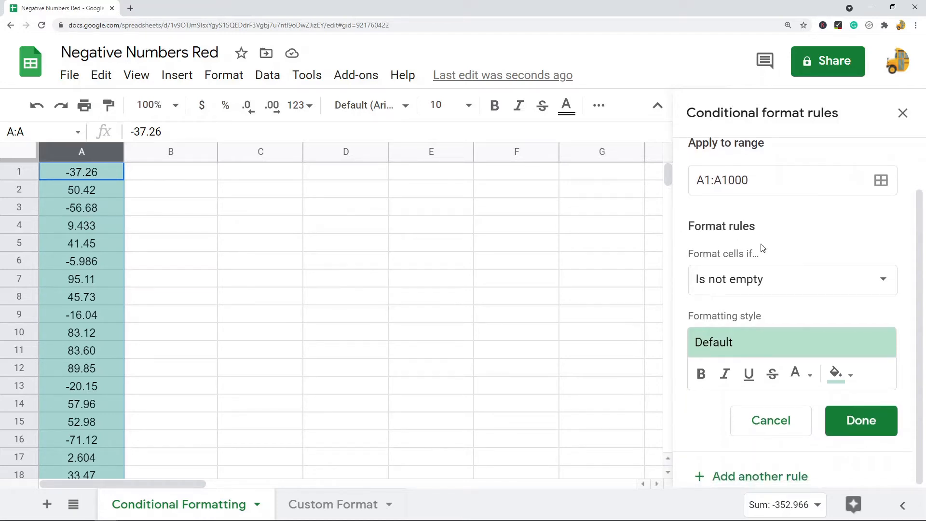
pyautogui.moveTo(787, 282)
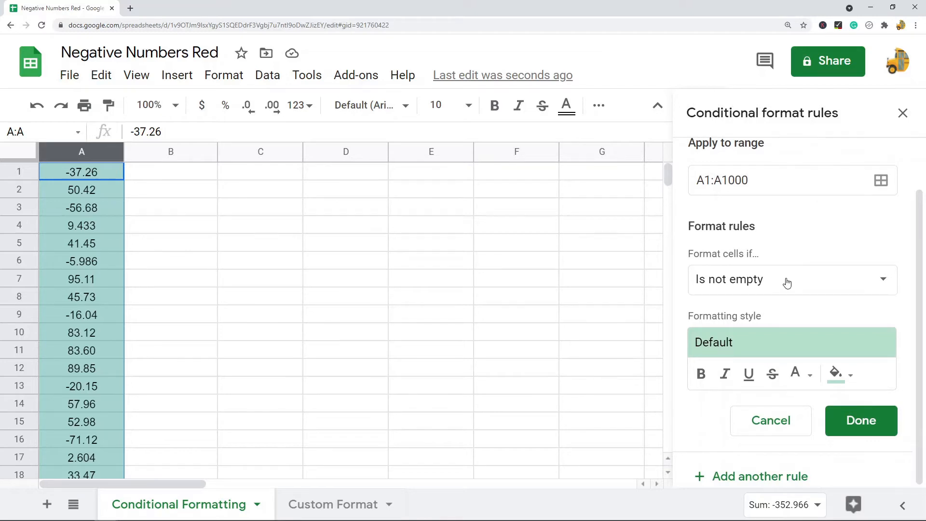
pyautogui.click(789, 279)
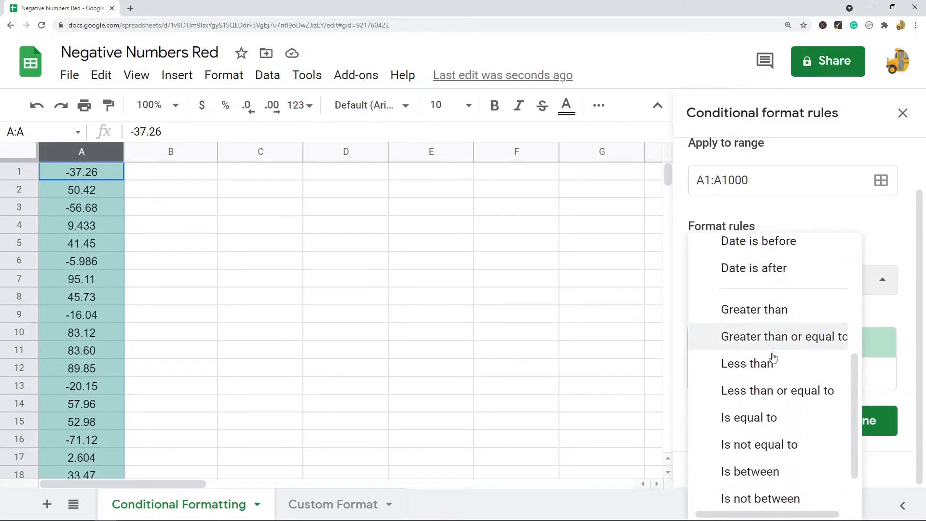
pyautogui.click(748, 363)
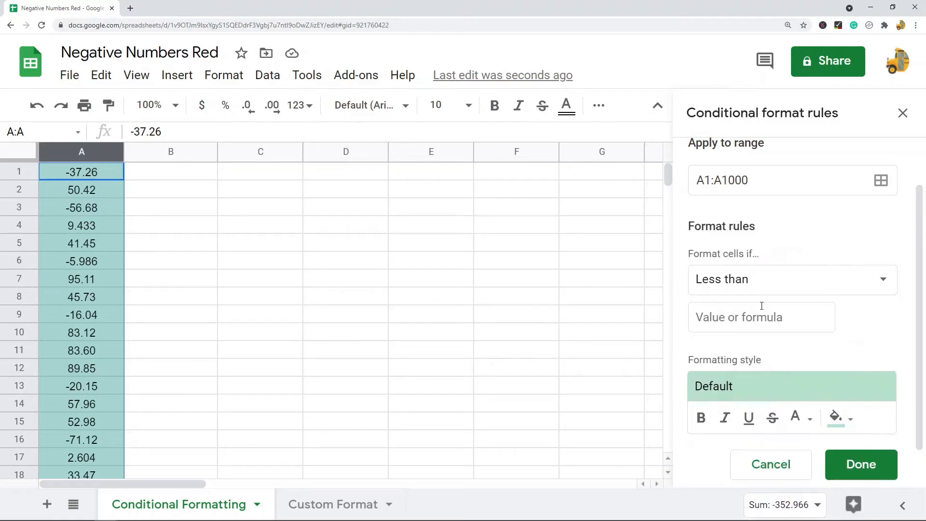
pyautogui.write('0')
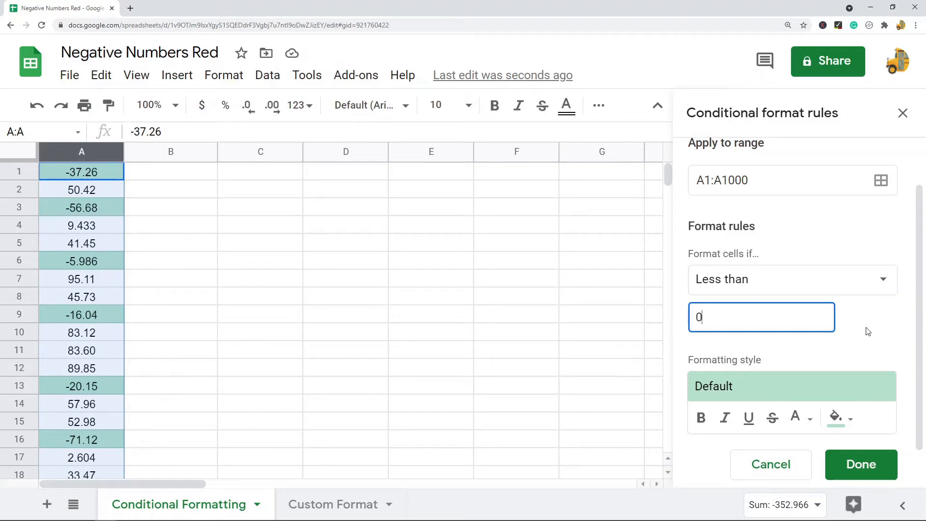
pyautogui.moveTo(834, 281)
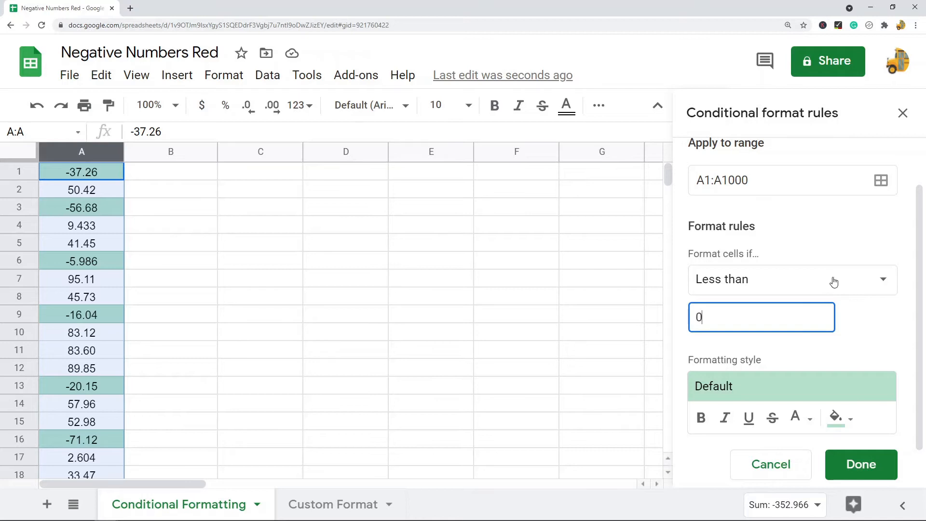
pyautogui.scroll(-3)
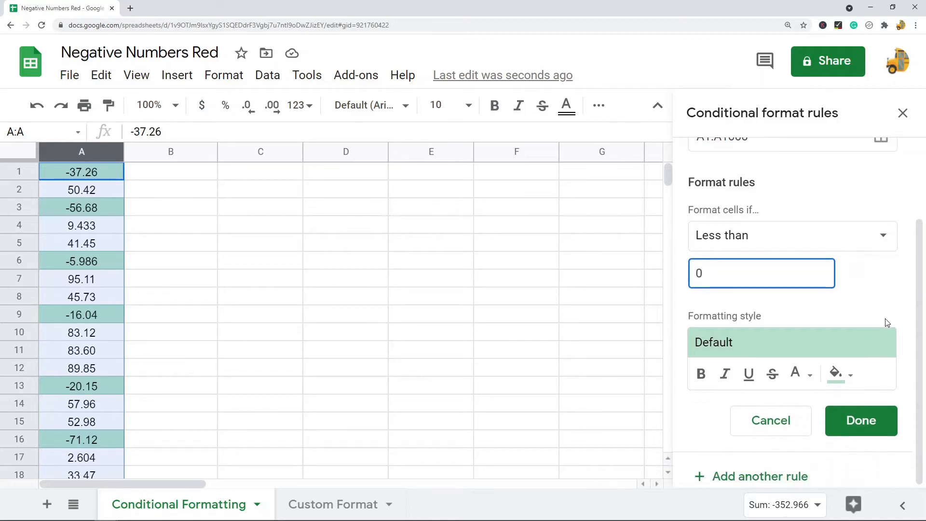
pyautogui.moveTo(863, 284)
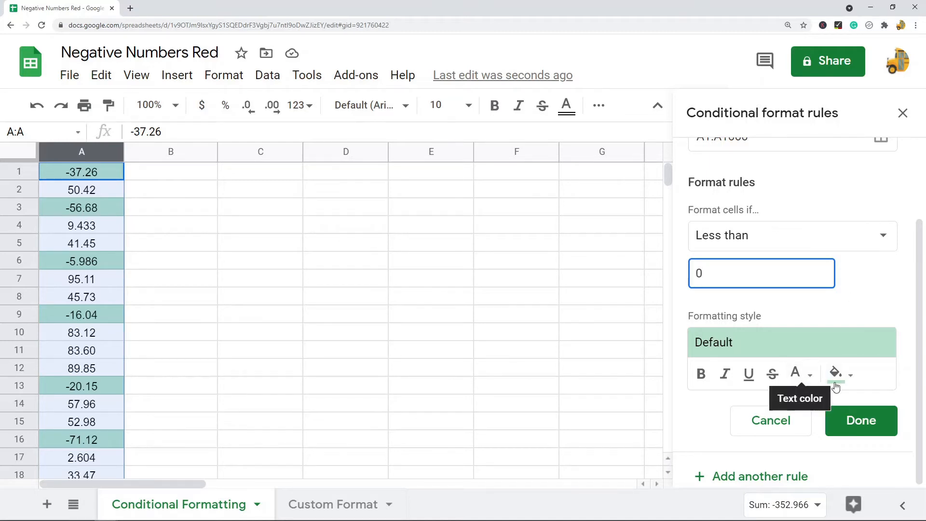
pyautogui.moveTo(836, 373)
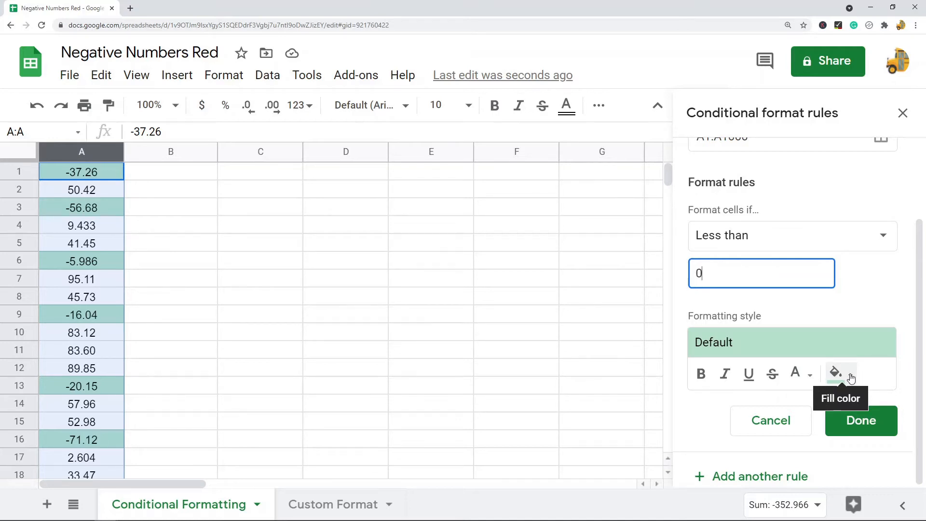
pyautogui.click(834, 372)
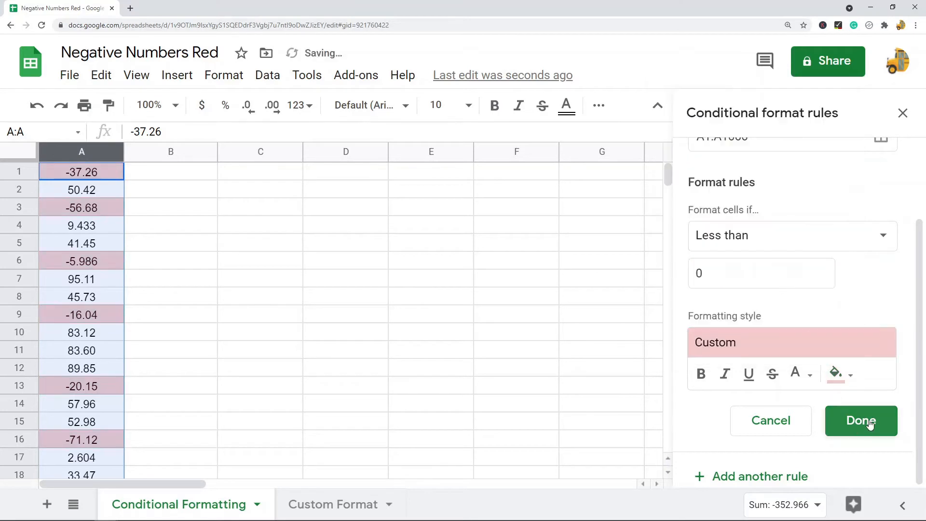
pyautogui.click(860, 420)
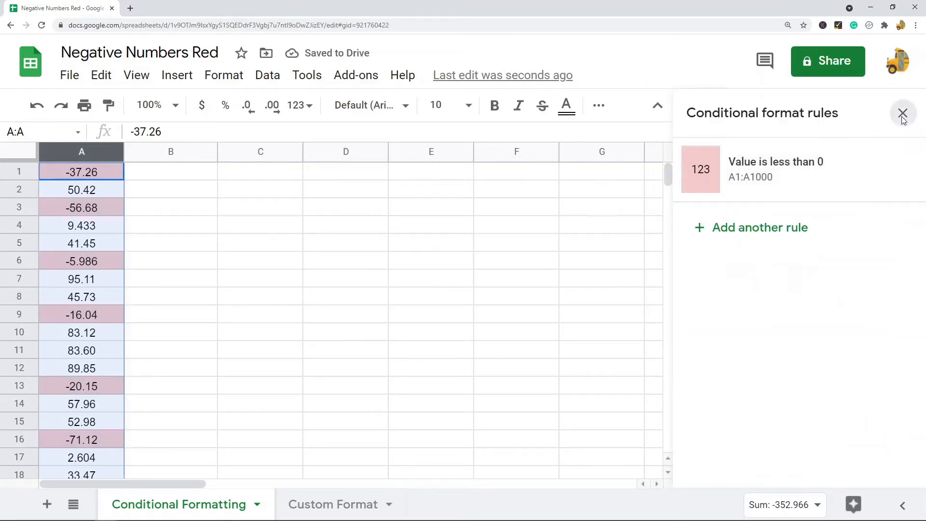
pyautogui.click(902, 113)
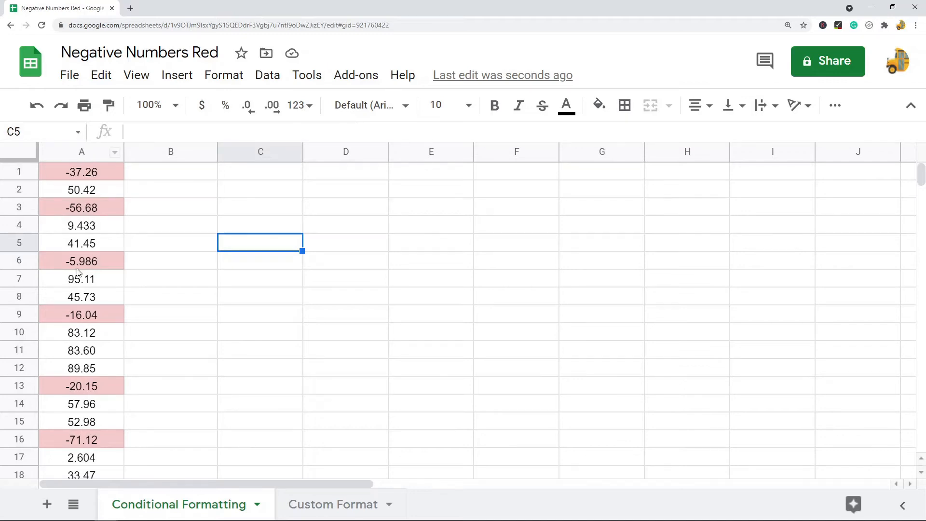
pyautogui.moveTo(87, 199)
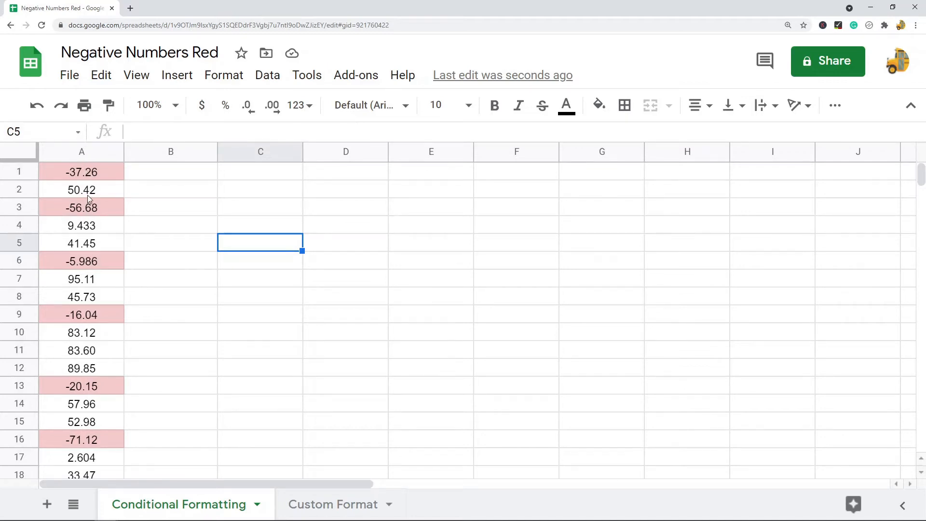
pyautogui.moveTo(190, 248)
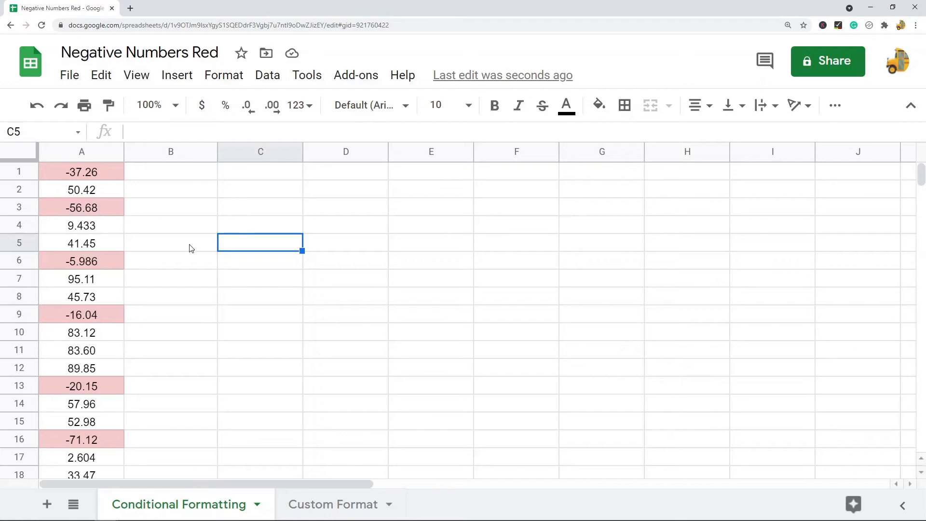
pyautogui.moveTo(194, 291)
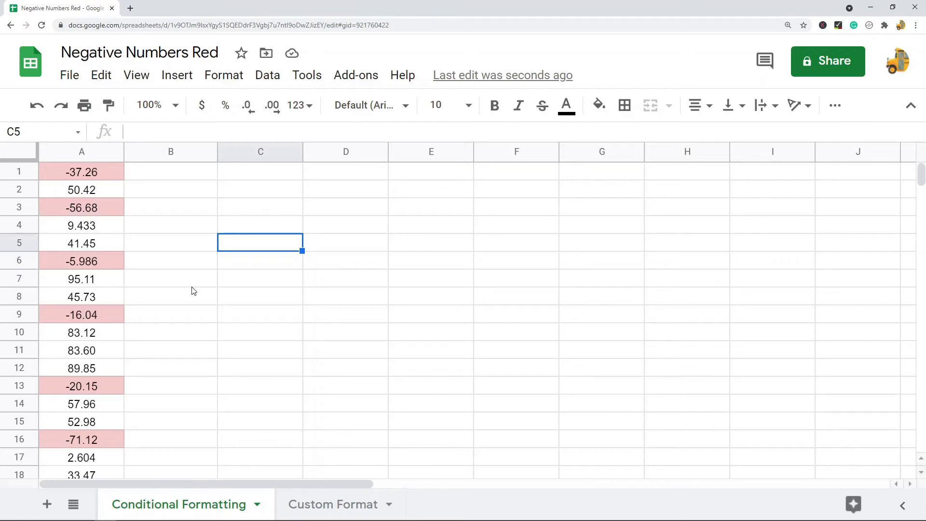
pyautogui.moveTo(252, 334)
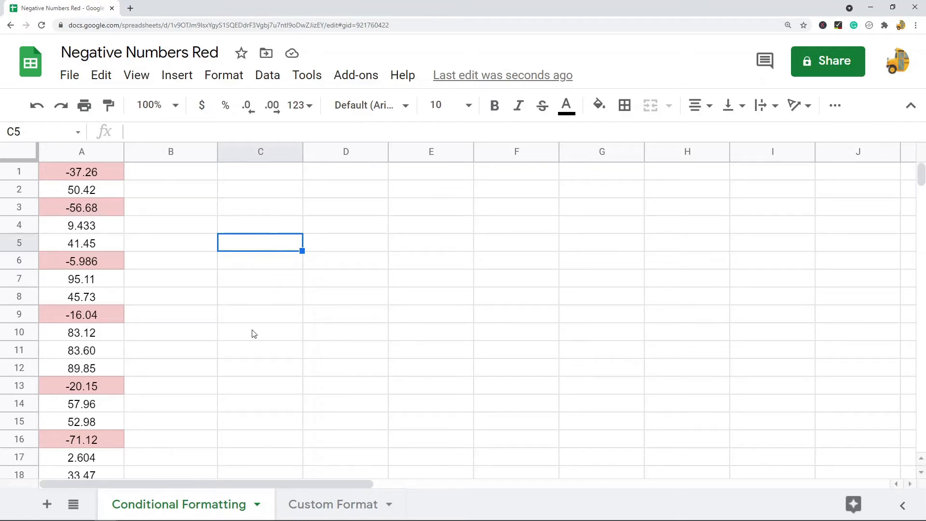
pyautogui.moveTo(290, 285)
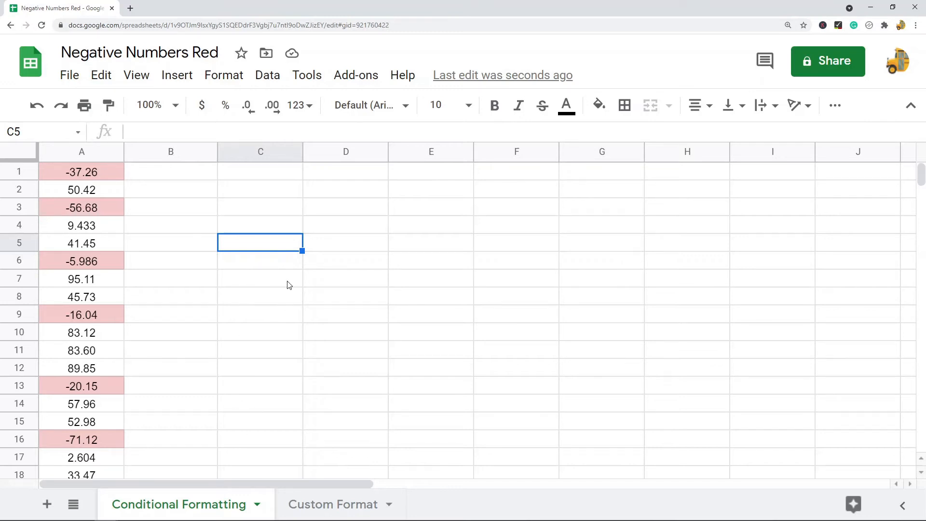
pyautogui.moveTo(334, 508)
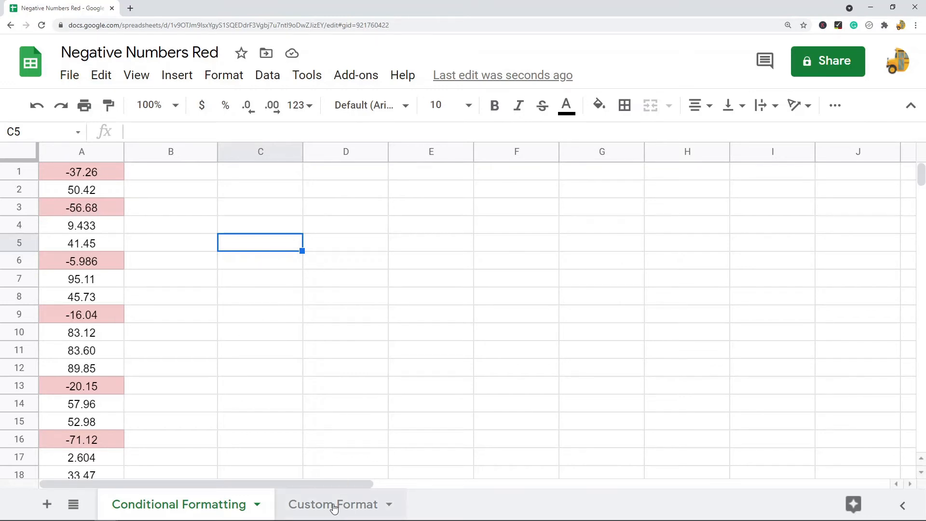
pyautogui.moveTo(328, 507)
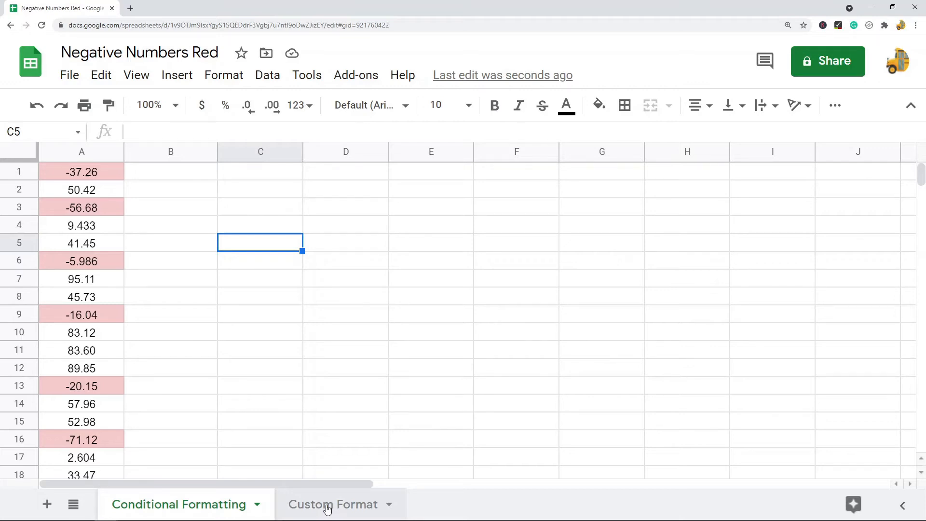
# On the Custom Format sheet, copy the format code General;[RED]General;General;@ from D2
pyautogui.click(334, 504)
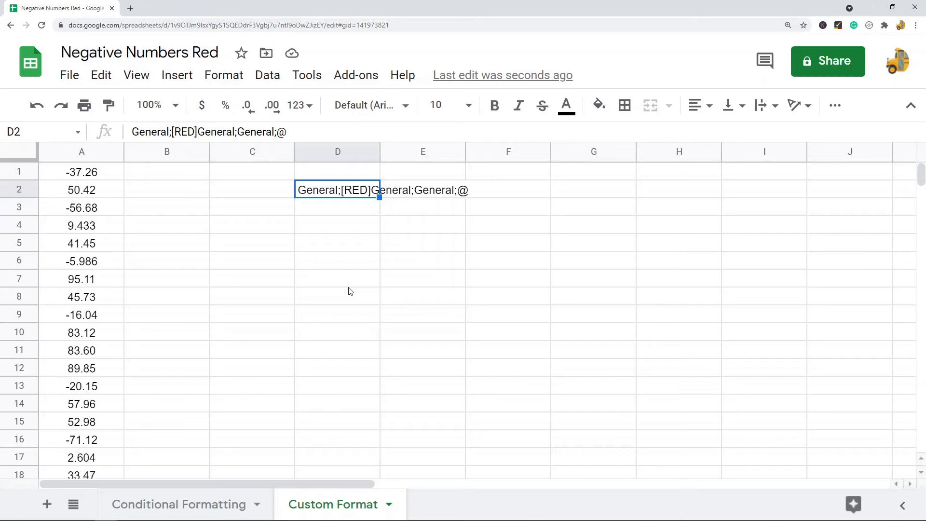
pyautogui.moveTo(337, 202)
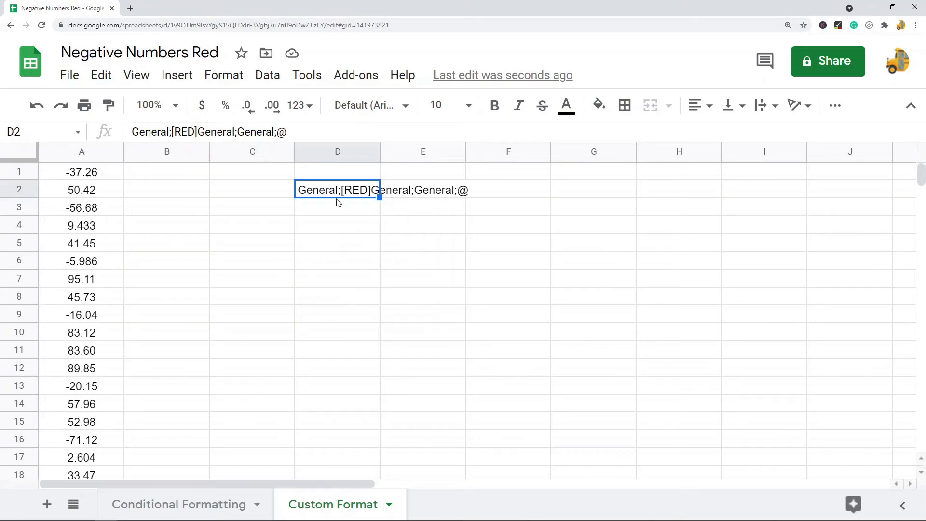
pyautogui.moveTo(370, 230)
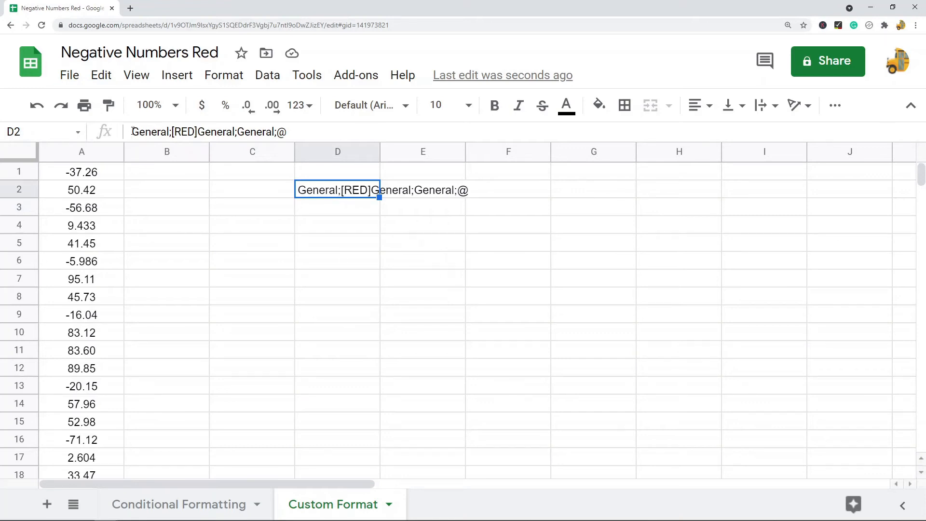
pyautogui.doubleClick(149, 132)
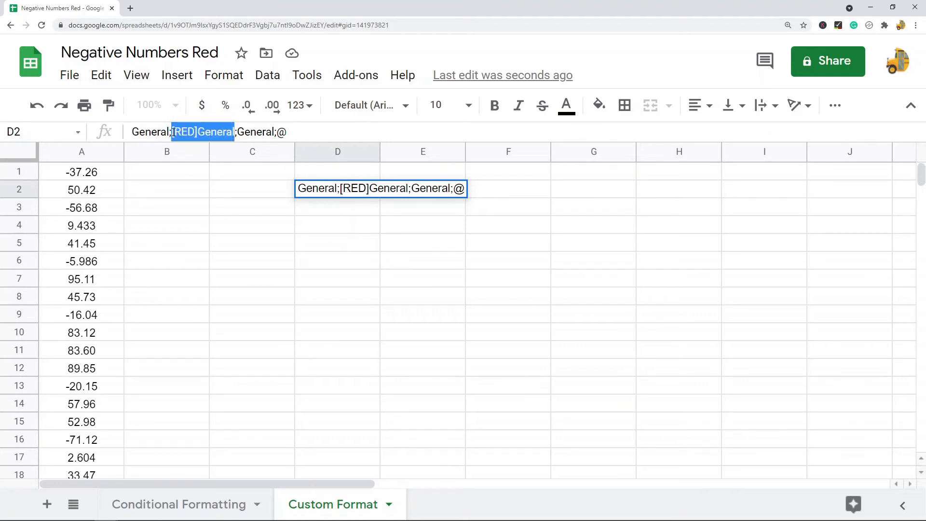
pyautogui.moveTo(290, 242)
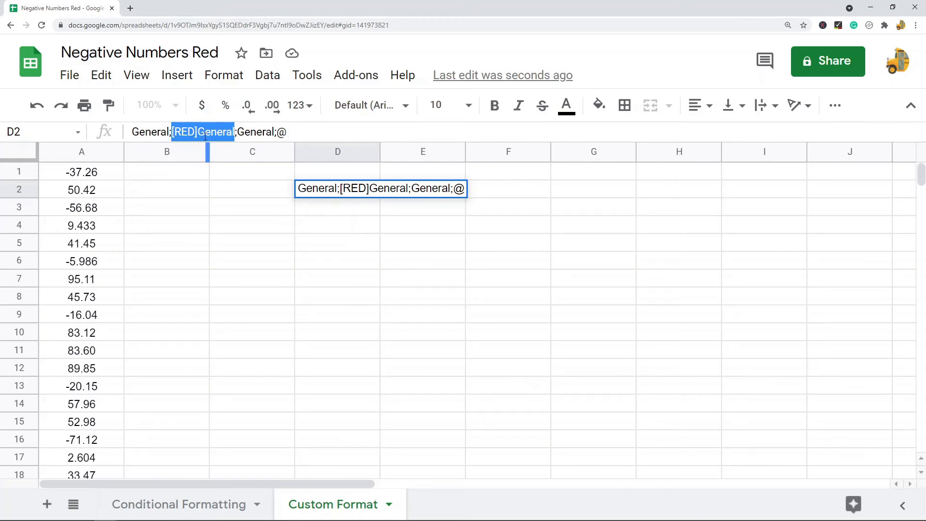
pyautogui.moveTo(337, 254)
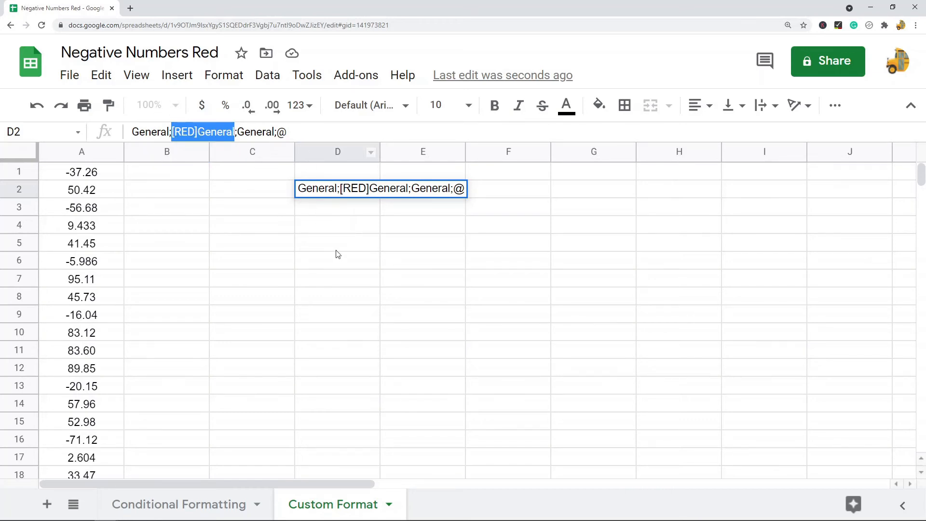
pyautogui.tripleClick(209, 132)
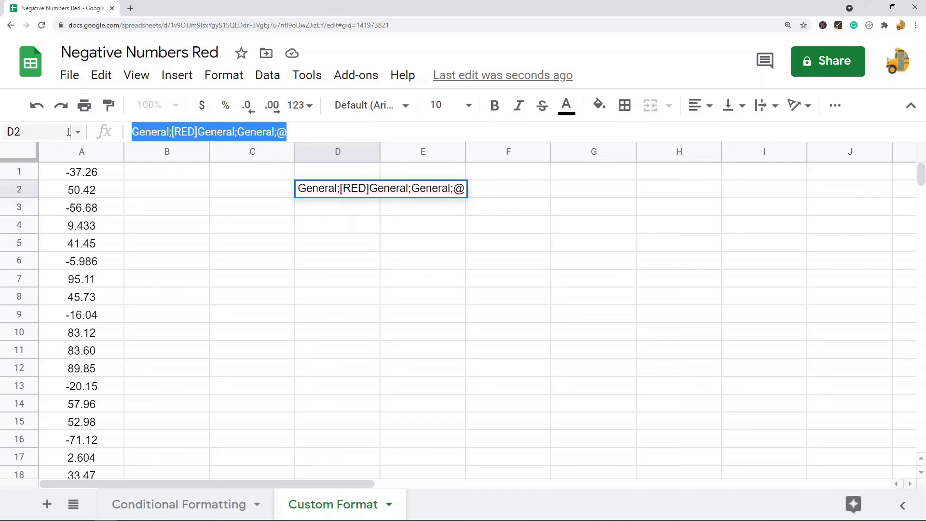
pyautogui.click(337, 260)
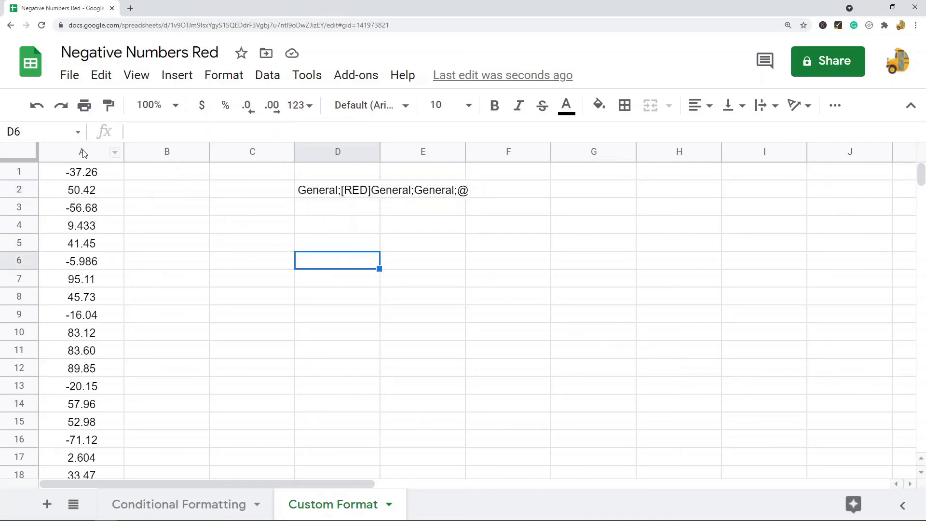
# Select column A on the Custom Format sheet and open Custom number format
pyautogui.click(82, 151)
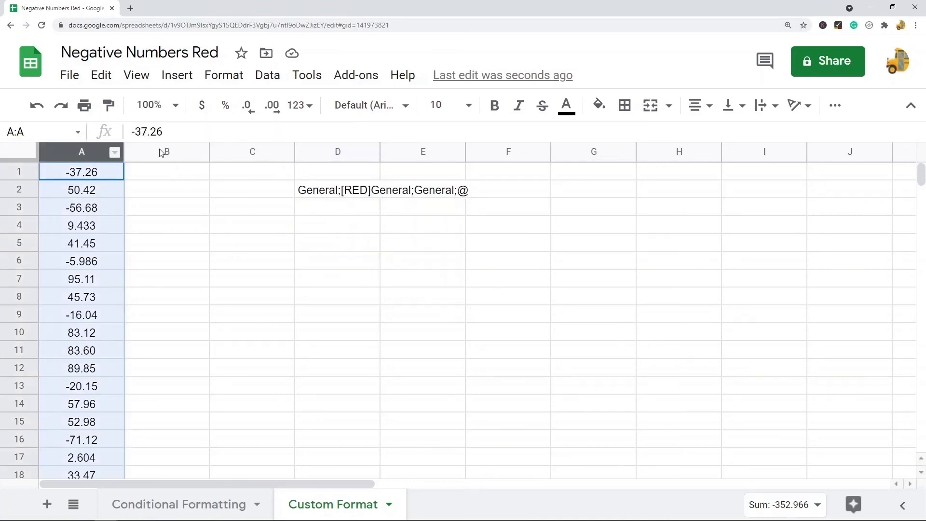
pyautogui.click(223, 75)
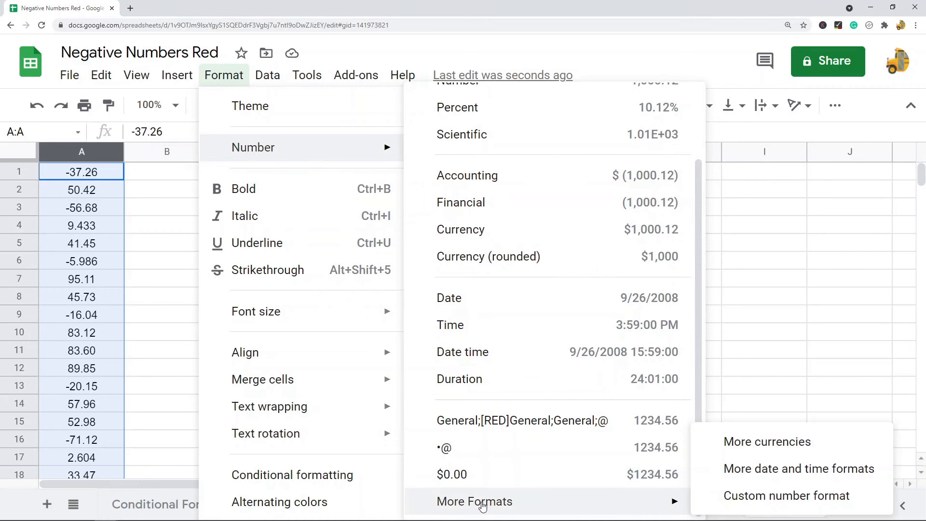
pyautogui.moveTo(778, 495)
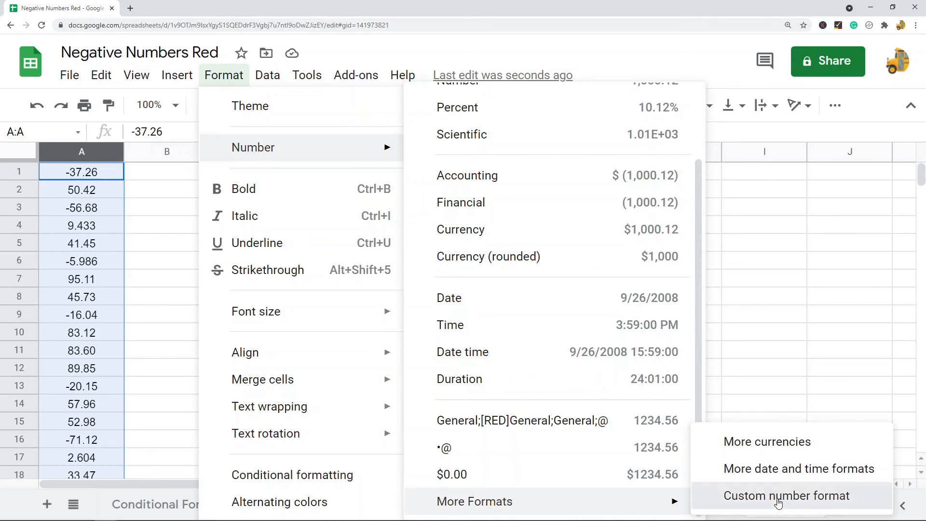
pyautogui.click(787, 495)
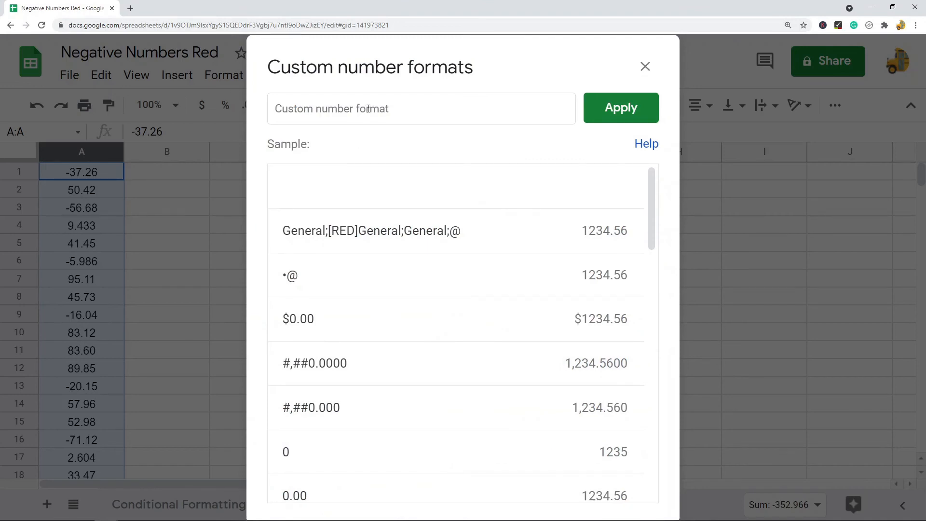
# Paste General;[RED]General;General;@ as column A's custom format and apply it
pyautogui.click(370, 231)
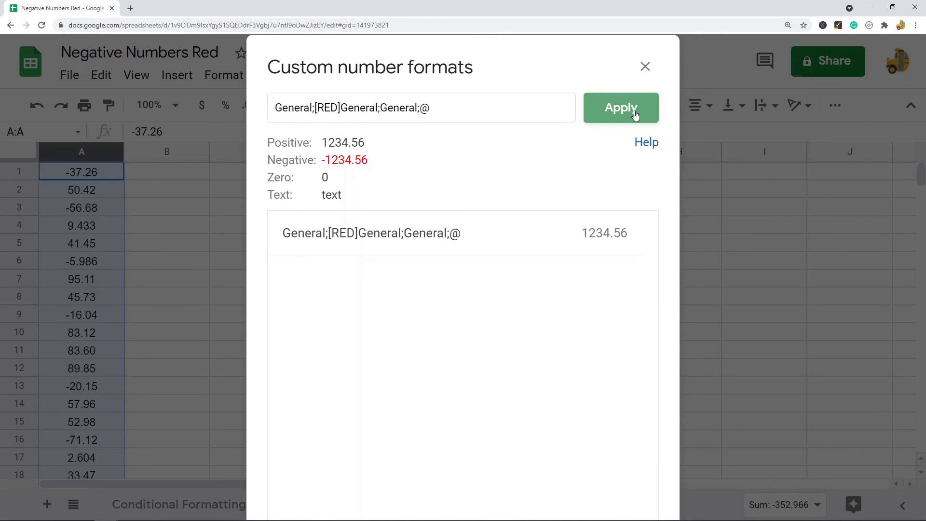
pyautogui.click(620, 108)
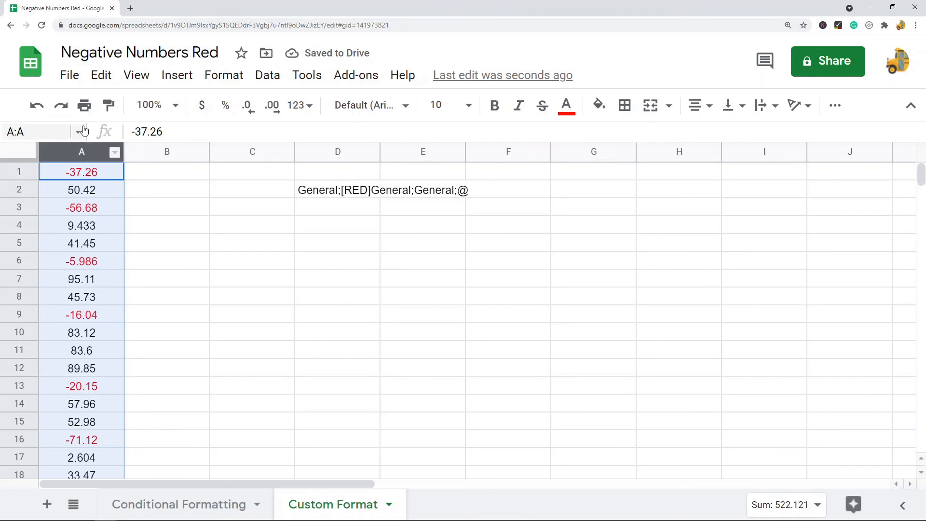
pyautogui.scroll(-3)
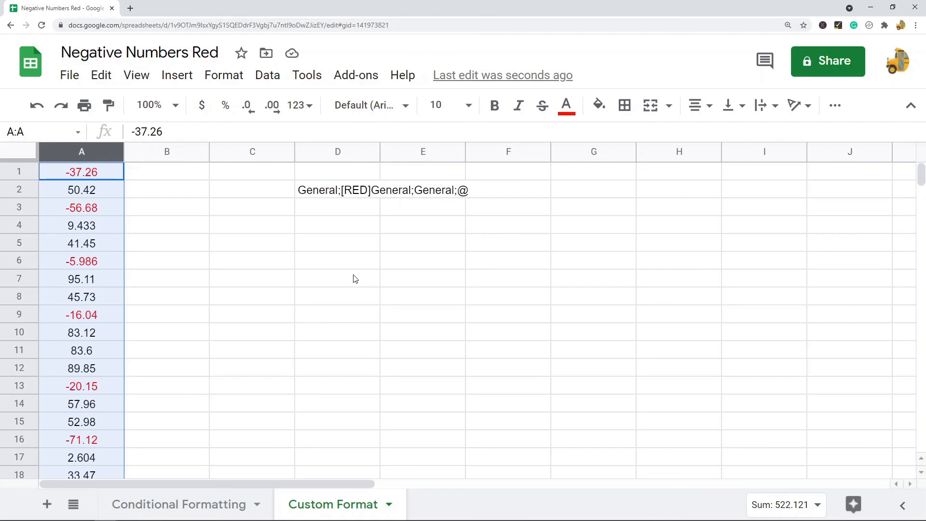
pyautogui.moveTo(375, 276)
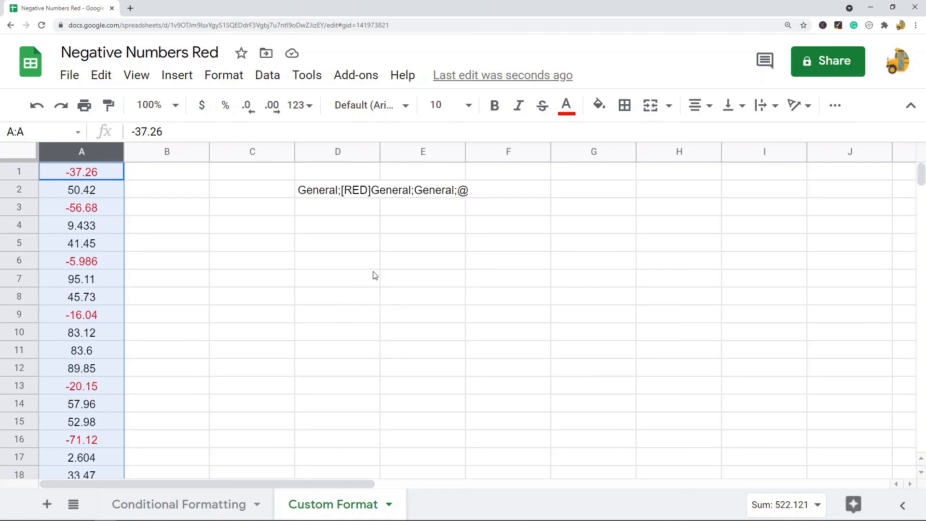
pyautogui.moveTo(373, 275)
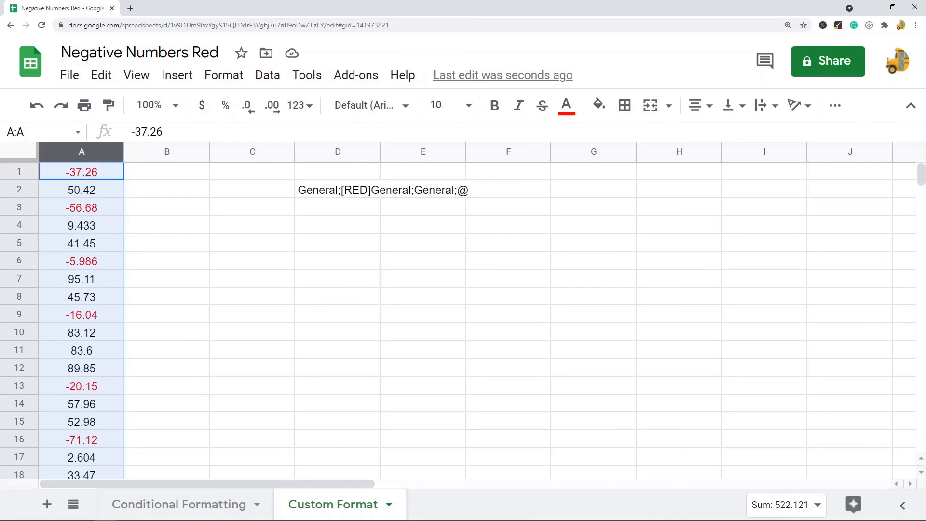